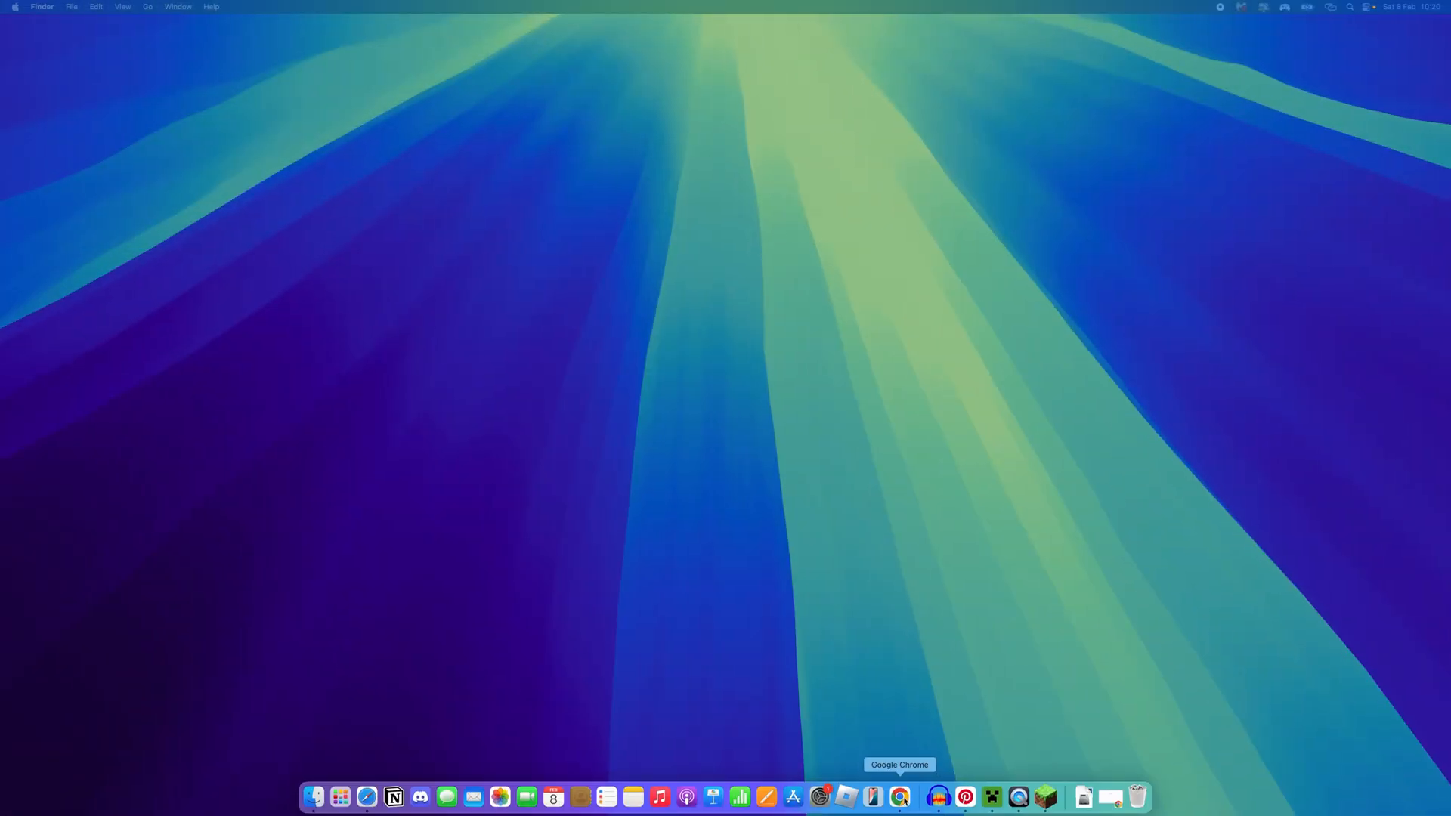
Launch Google Chrome from the Dock to search for a Minecraft free trial.
click(900, 815)
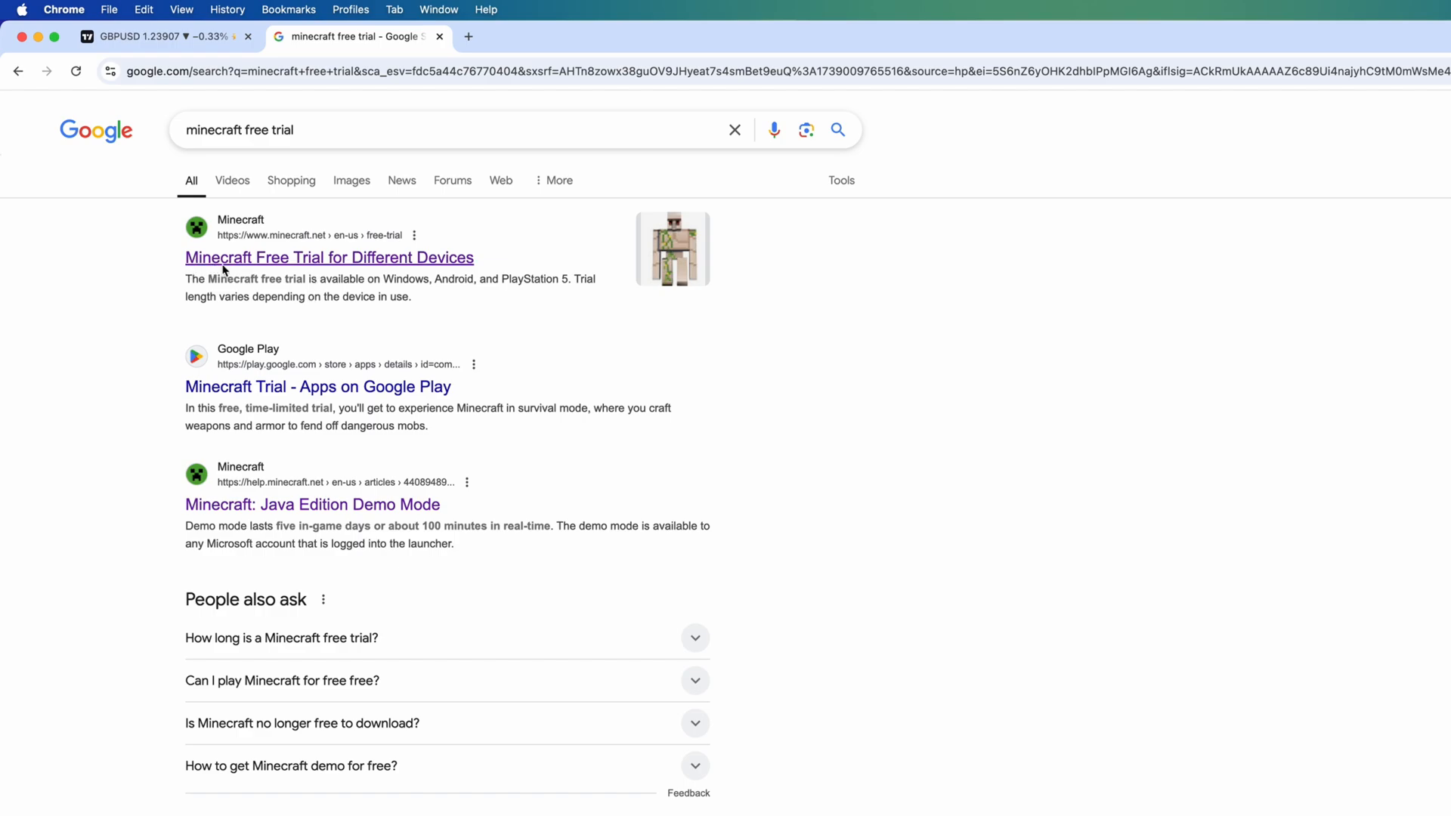
mouse_move(387, 263)
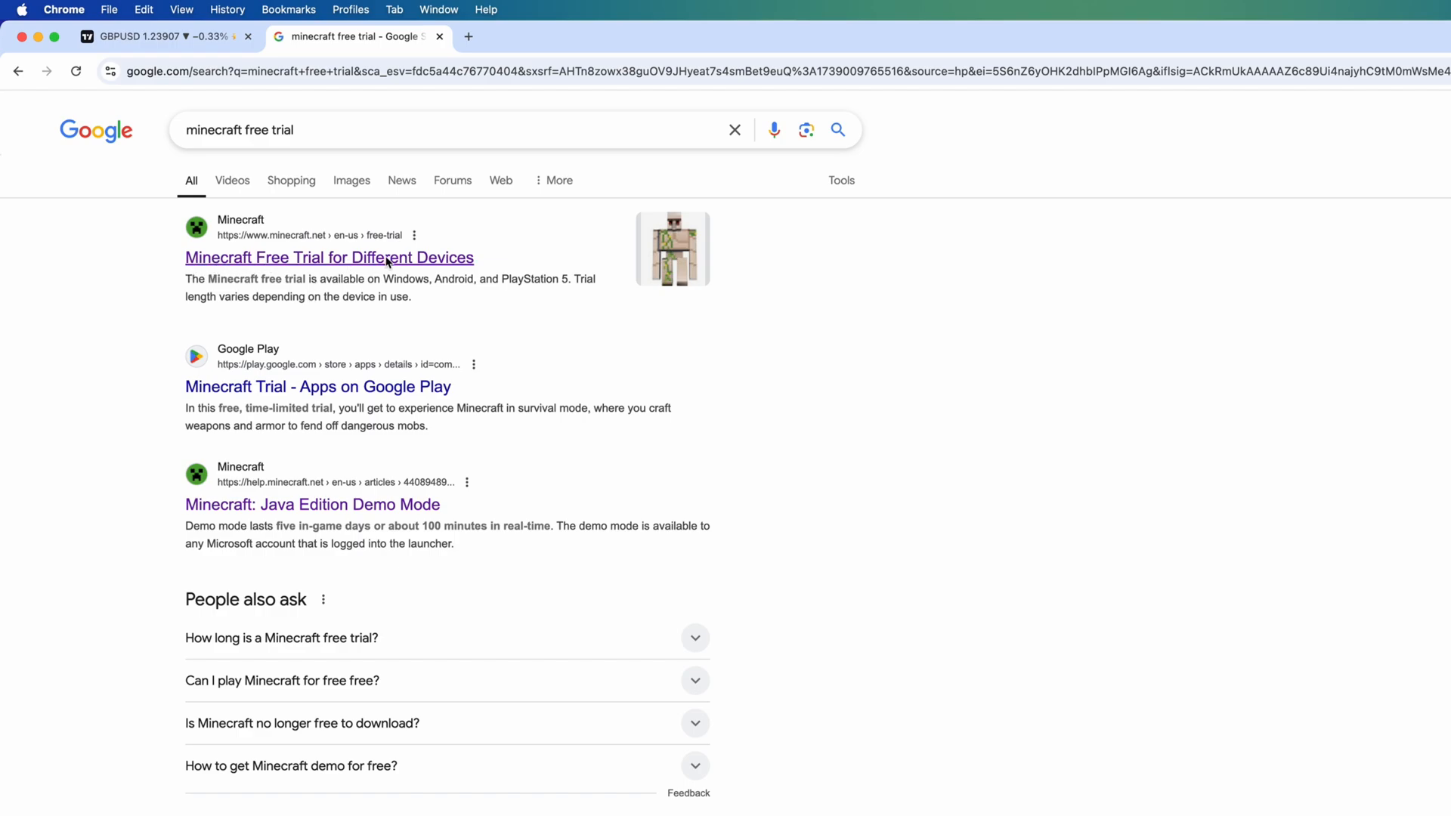
Go to the 'Minecraft Free Trial for Different Devices' page and reach the download box.
click(328, 257)
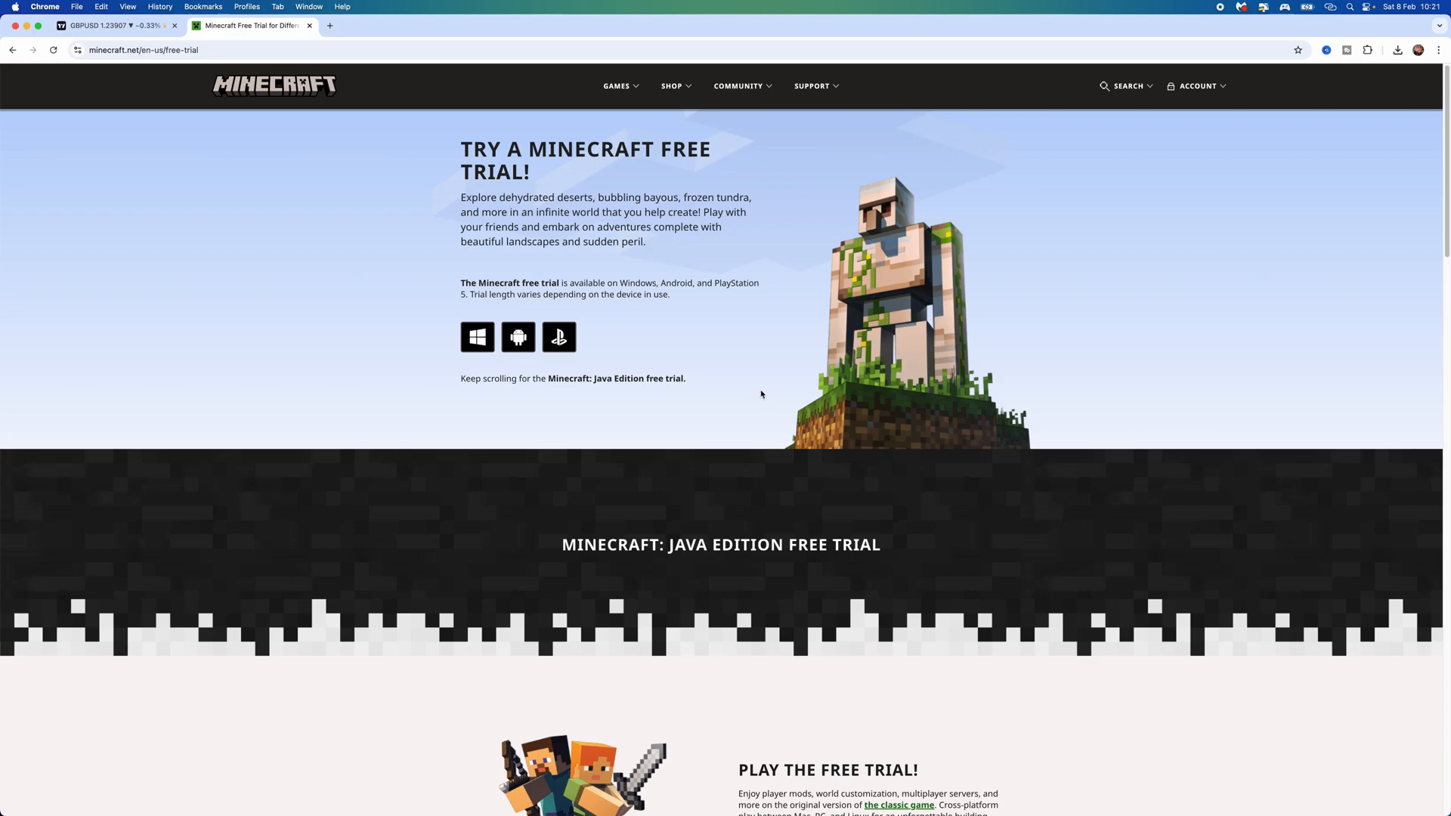
scroll(down, 3)
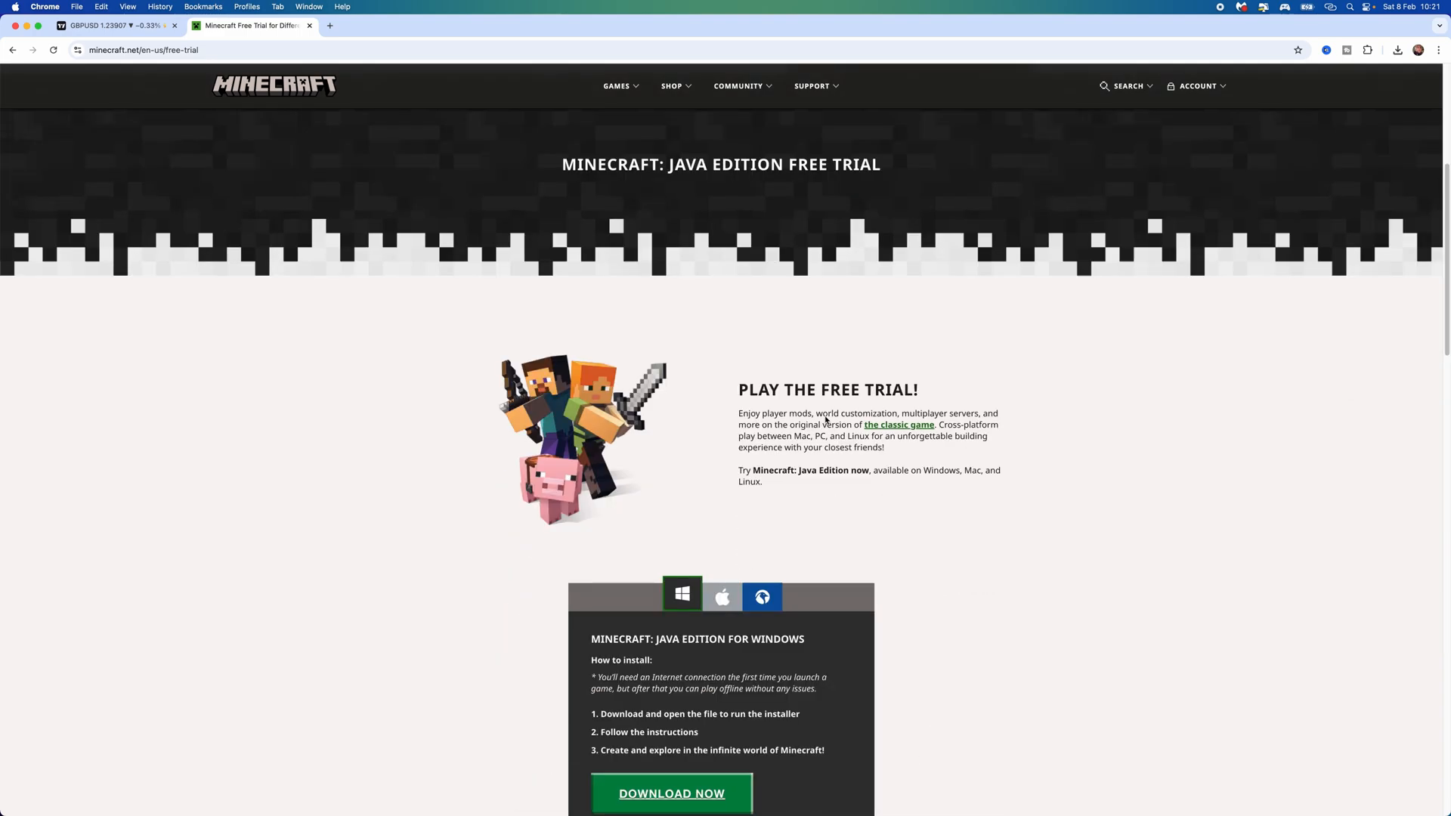
scroll(down, 3)
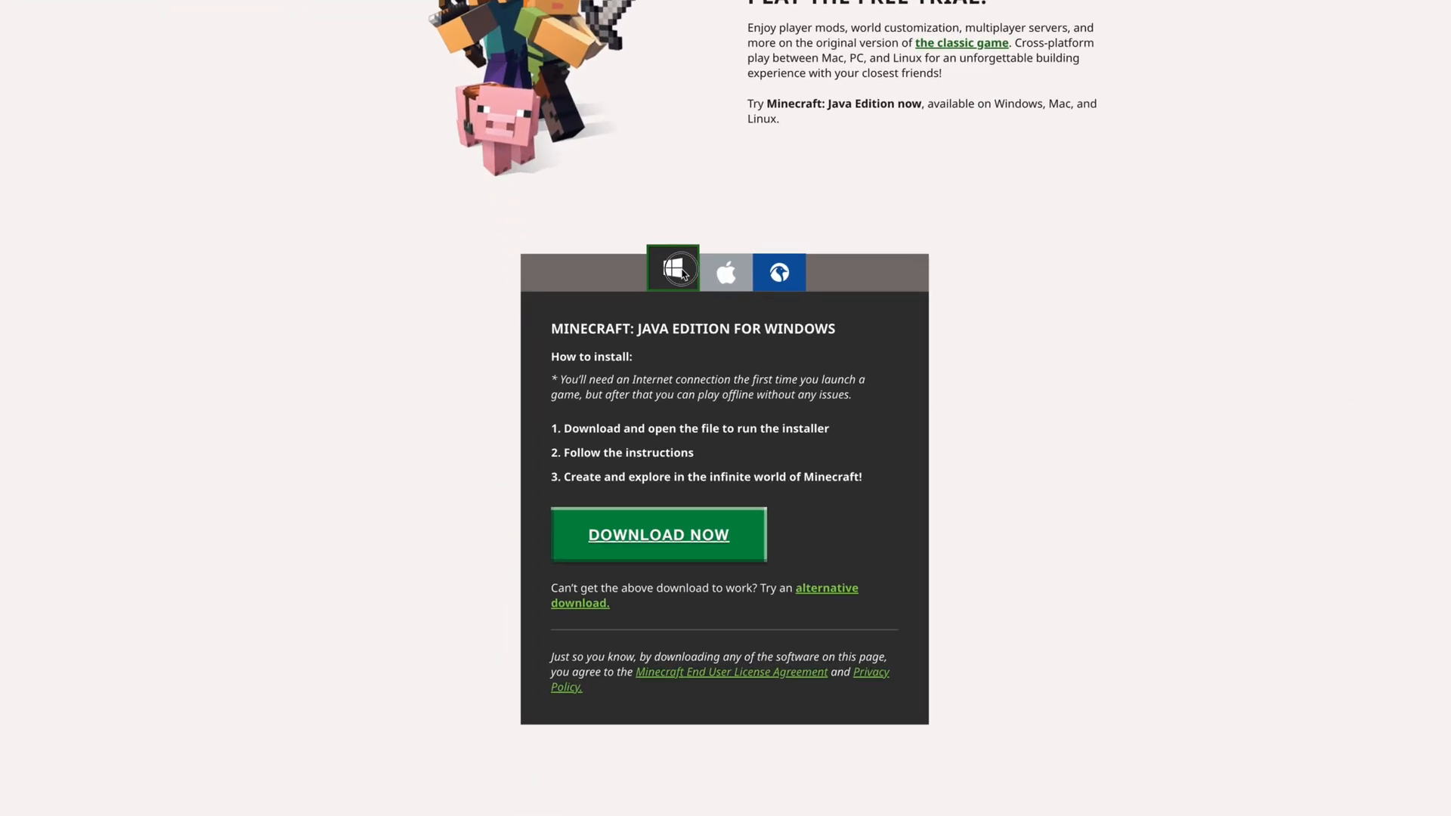
Select the Apple platform in the download box to show the Java Edition macOS instructions.
click(725, 272)
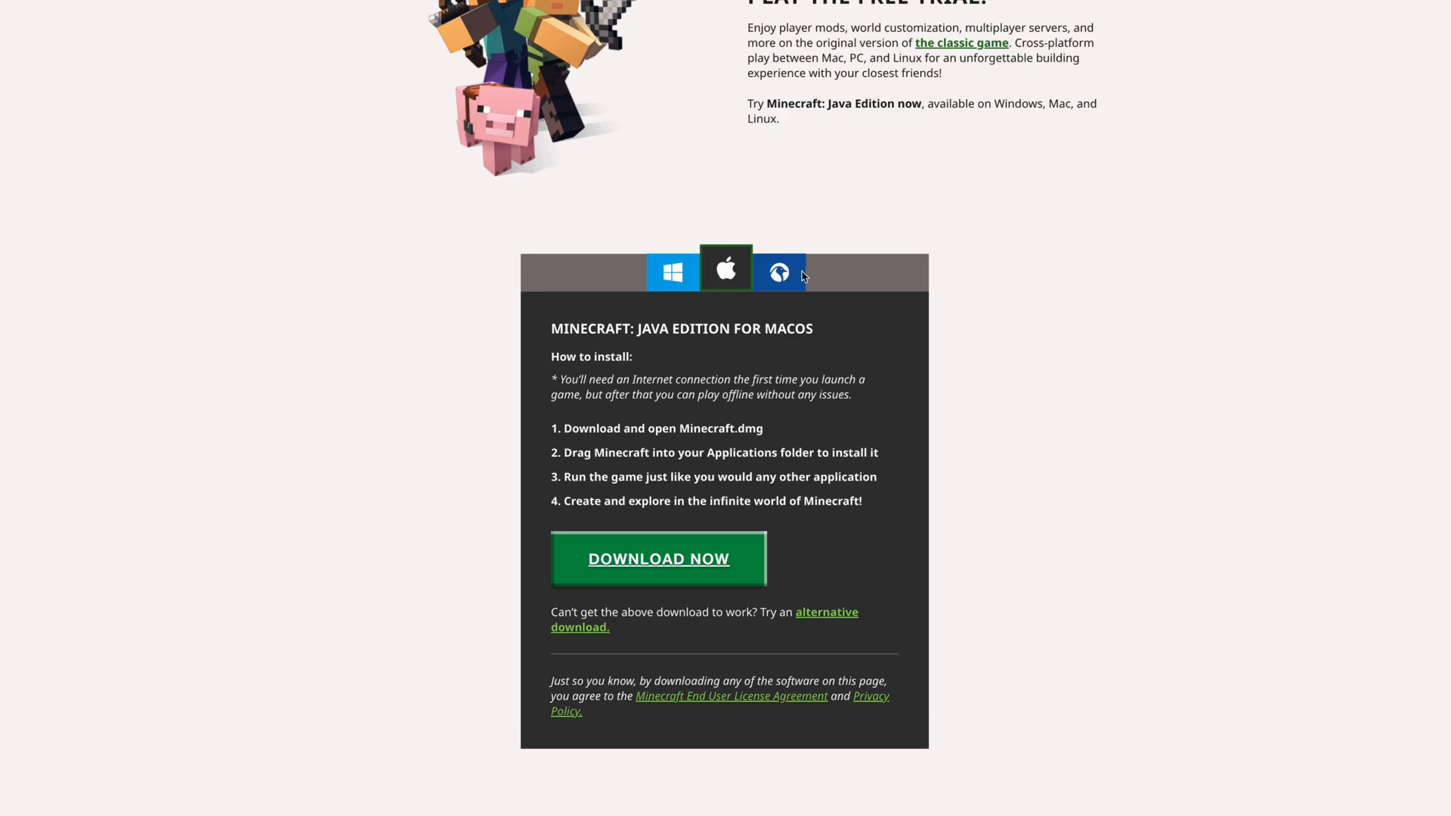
click(780, 271)
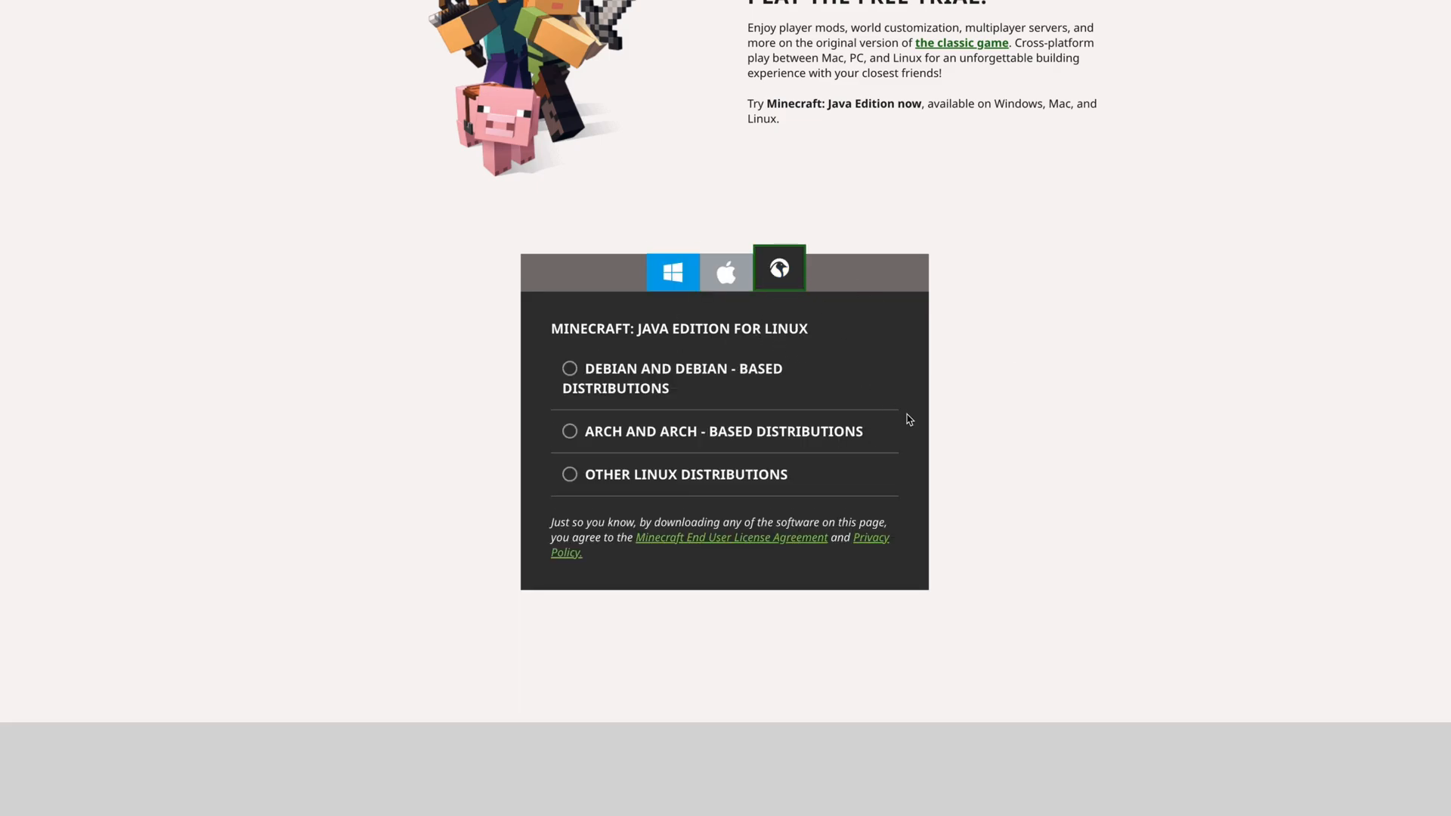
click(726, 273)
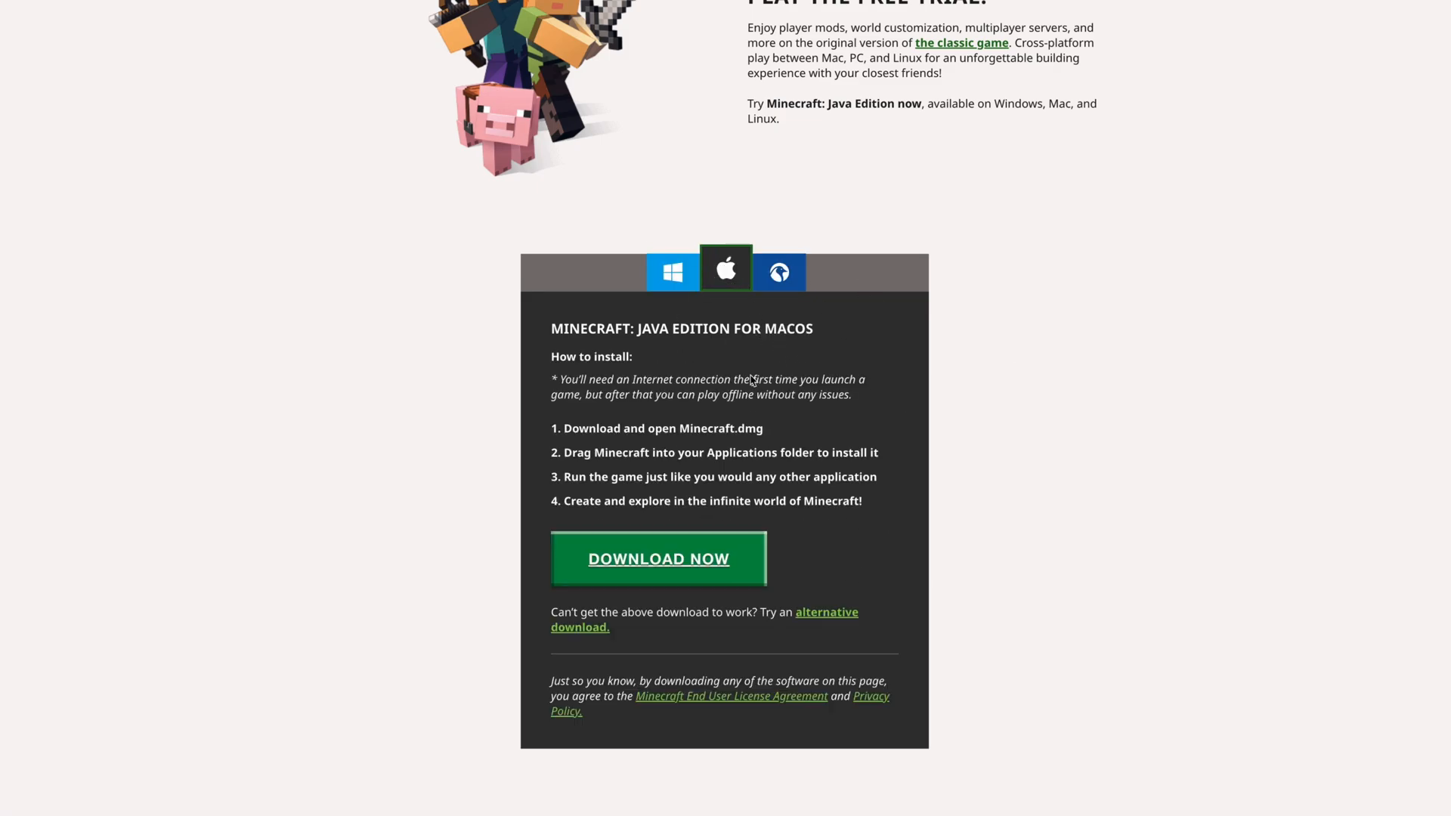
mouse_move(688, 577)
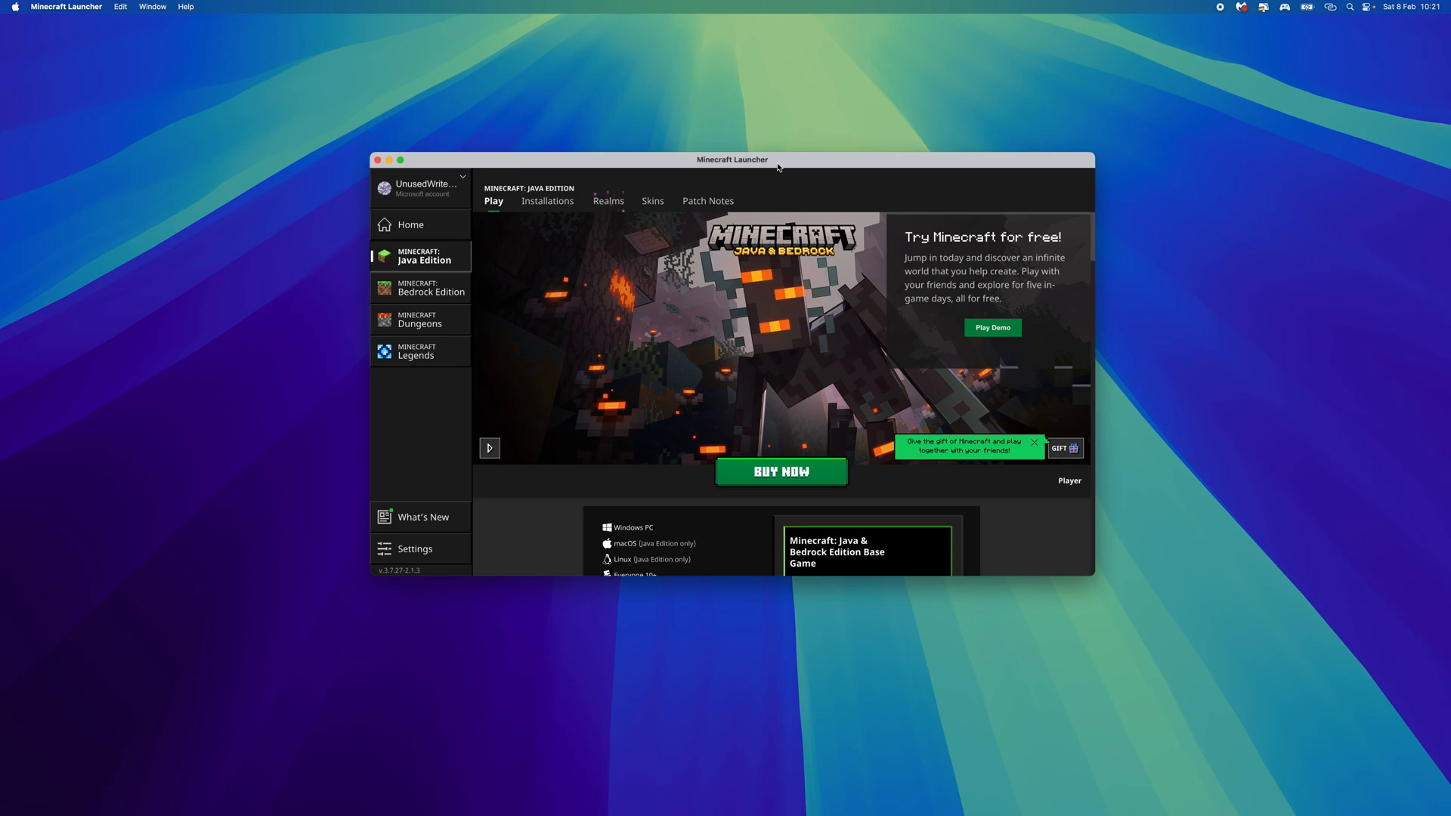
Start the Java Edition demo with Play Demo in the 'Try Minecraft for free' panel.
click(993, 327)
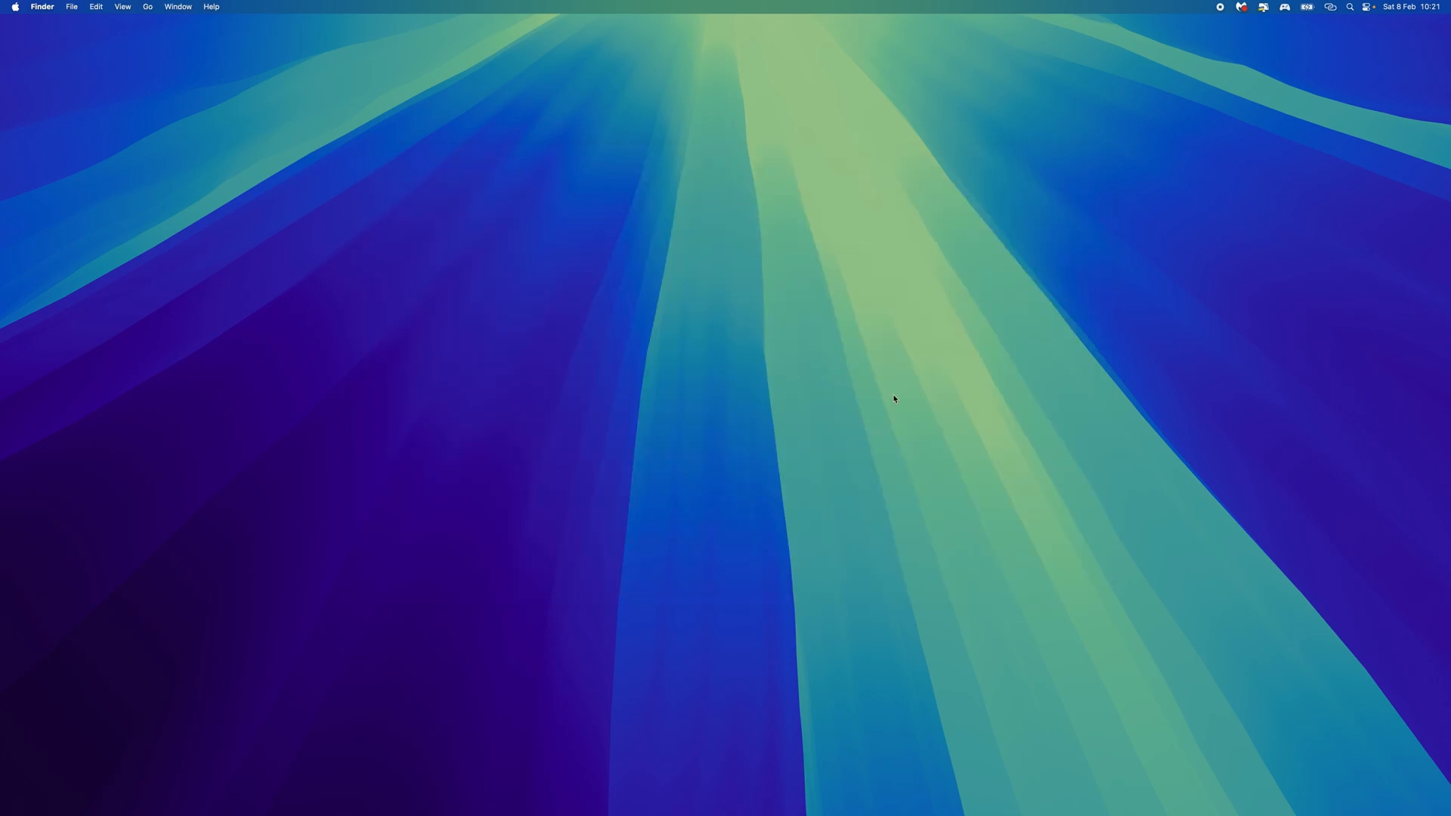
mouse_move(1119, 457)
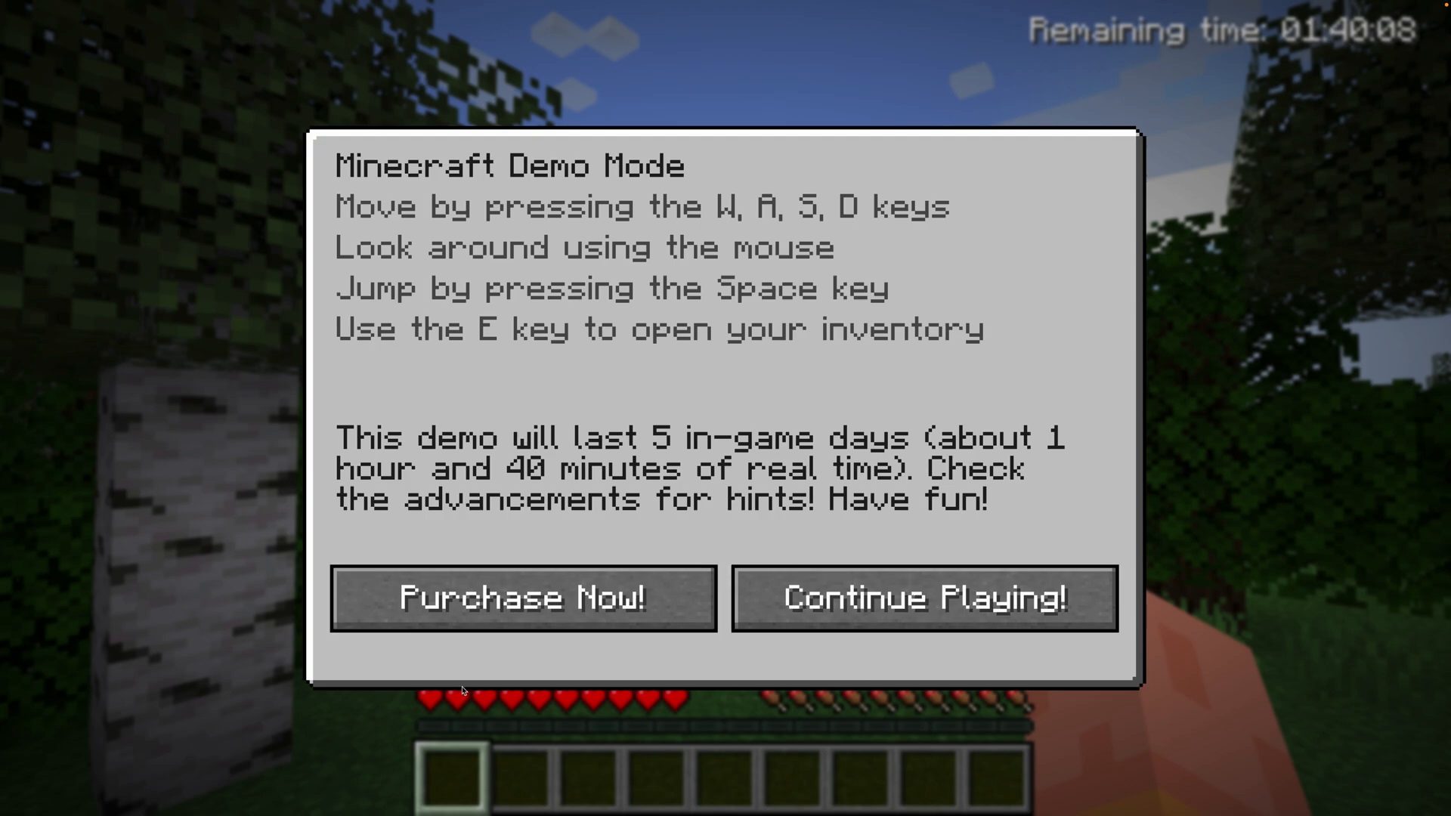
mouse_move(993, 558)
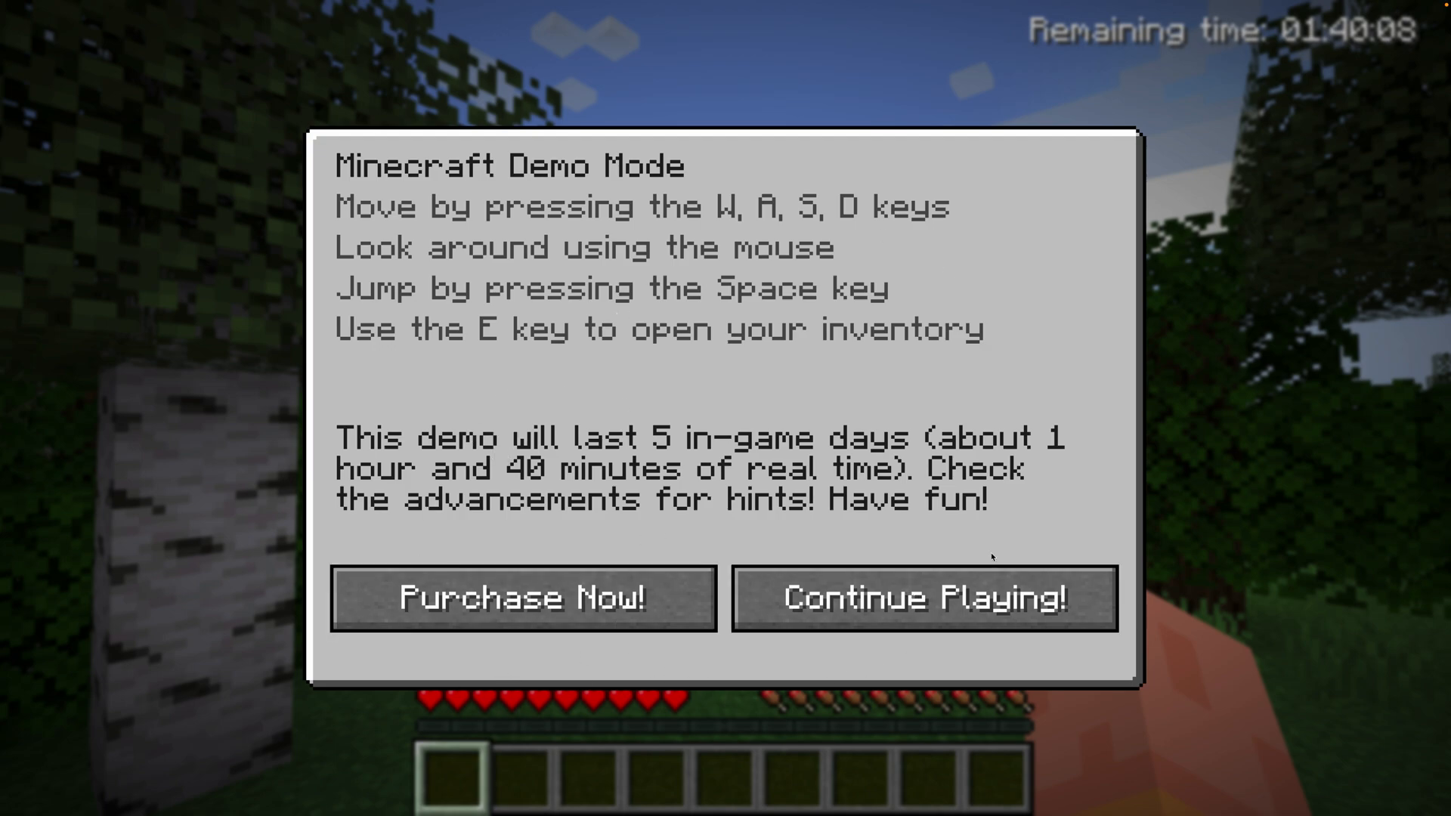
mouse_move(714, 671)
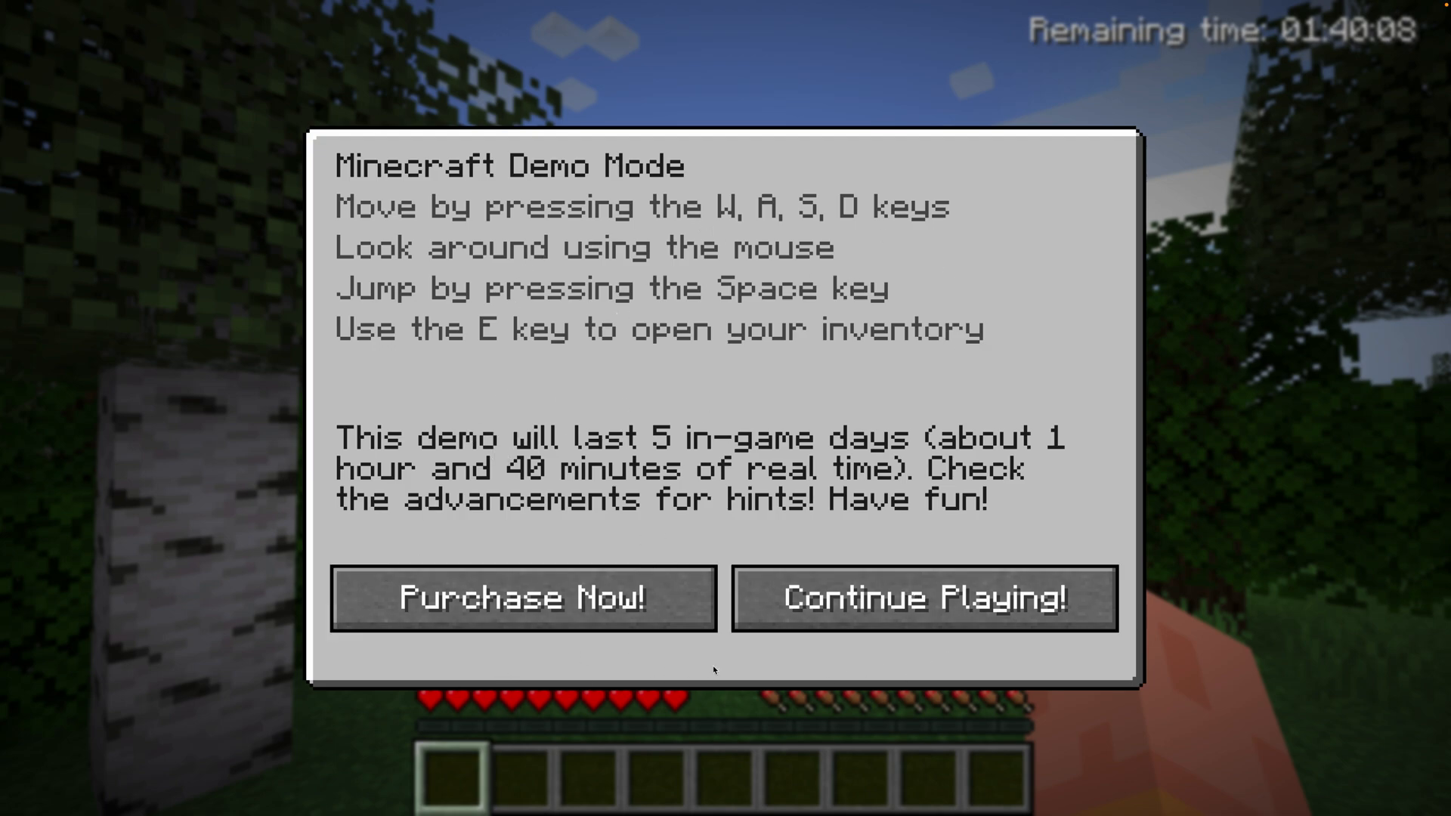
mouse_move(722, 712)
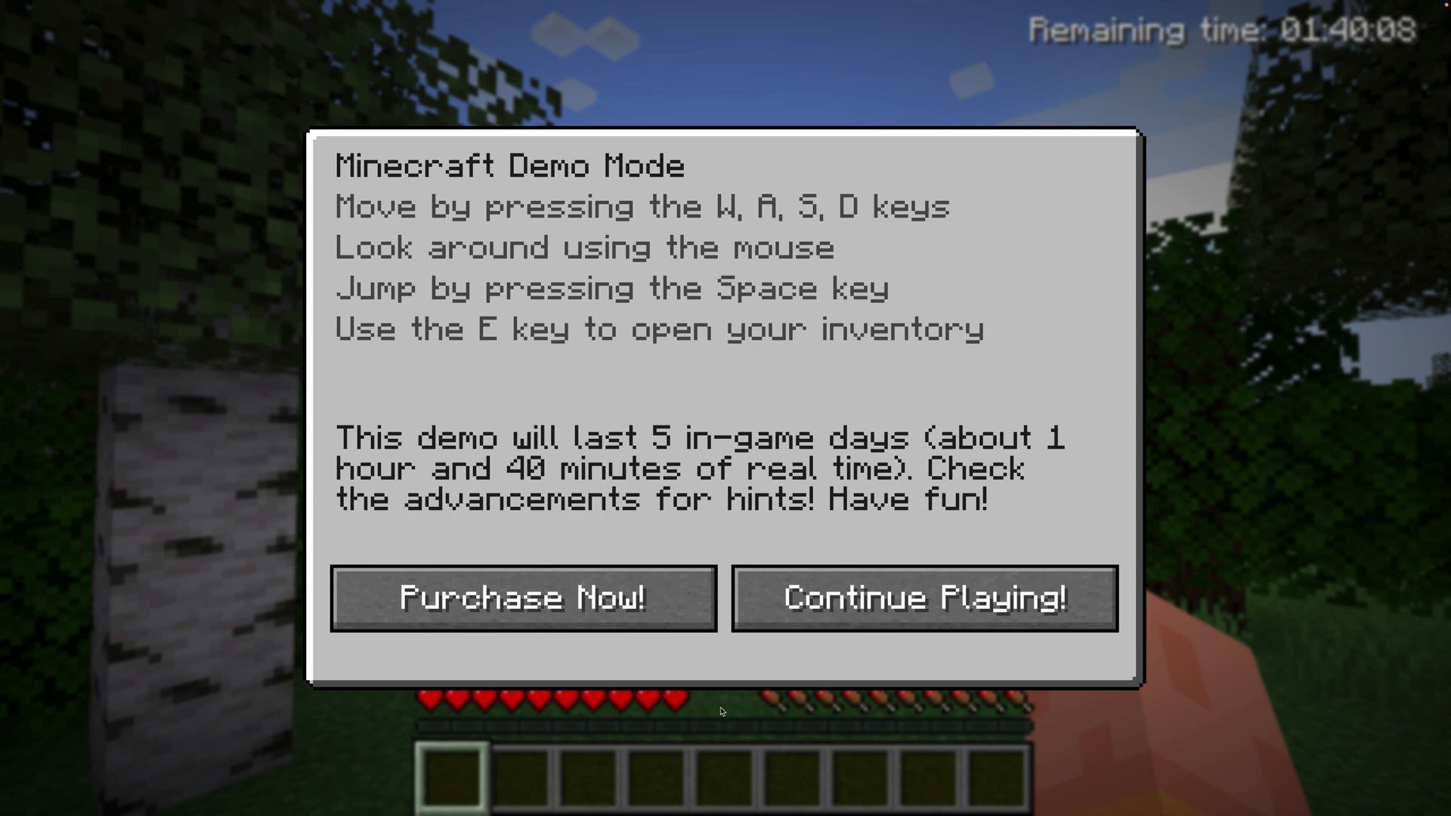
Choose 'Continue Playing!' in the Demo Mode dialog to enter the demo world.
click(922, 599)
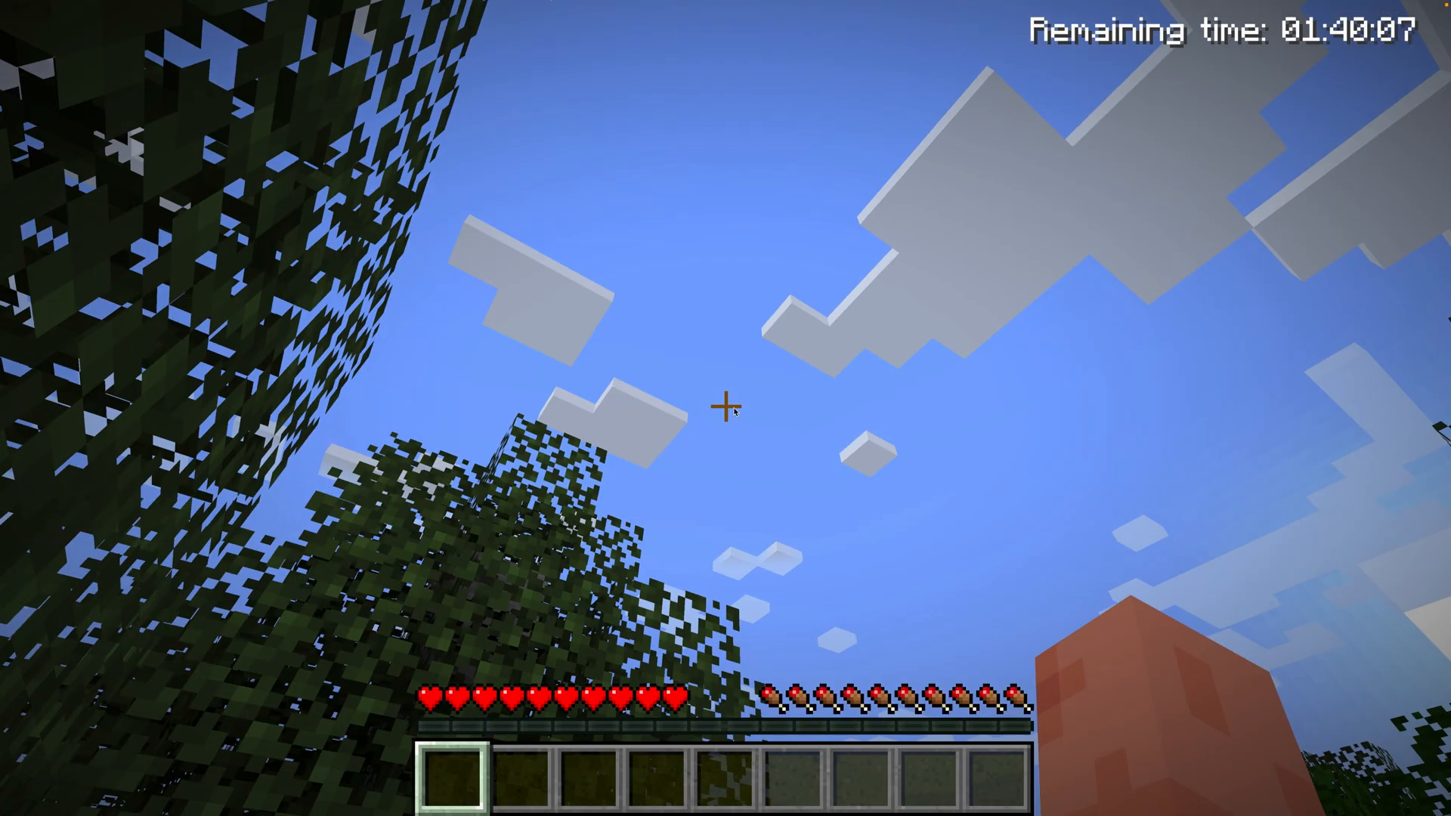